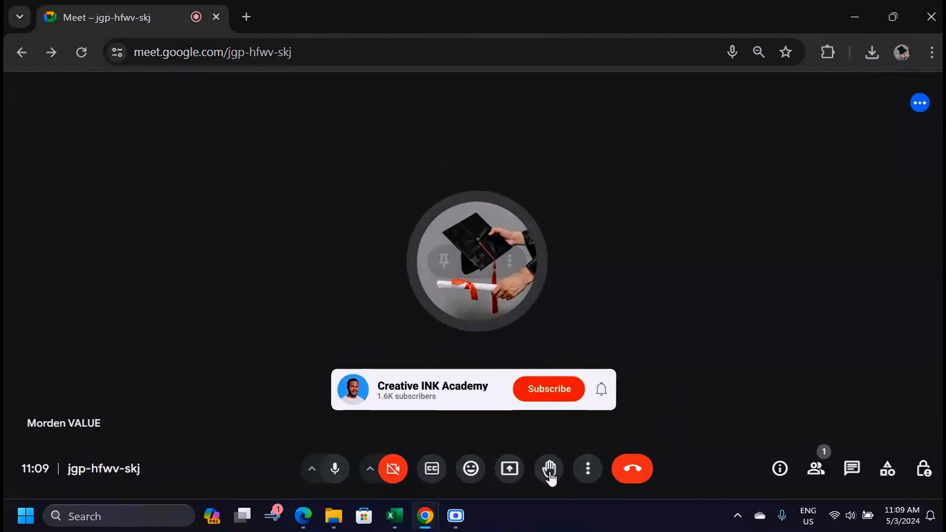
left_click(548, 389)
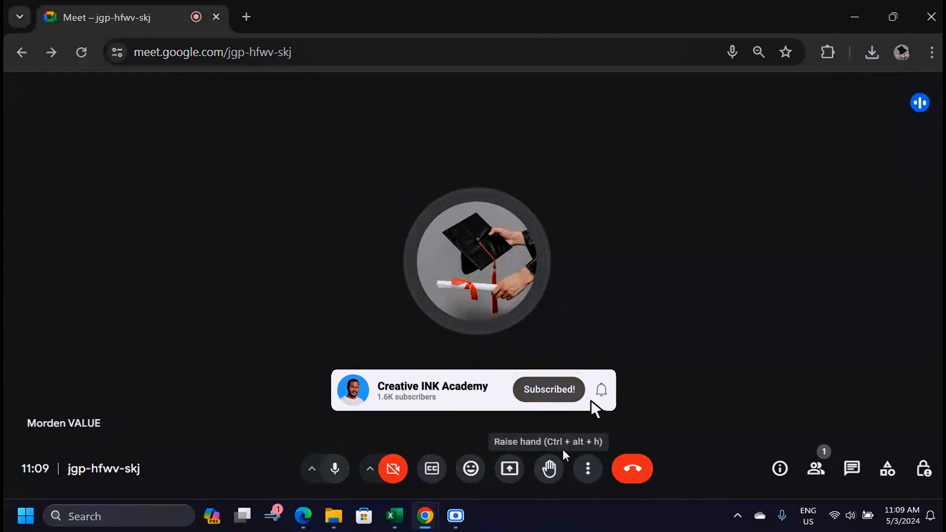
mouse_move(547, 469)
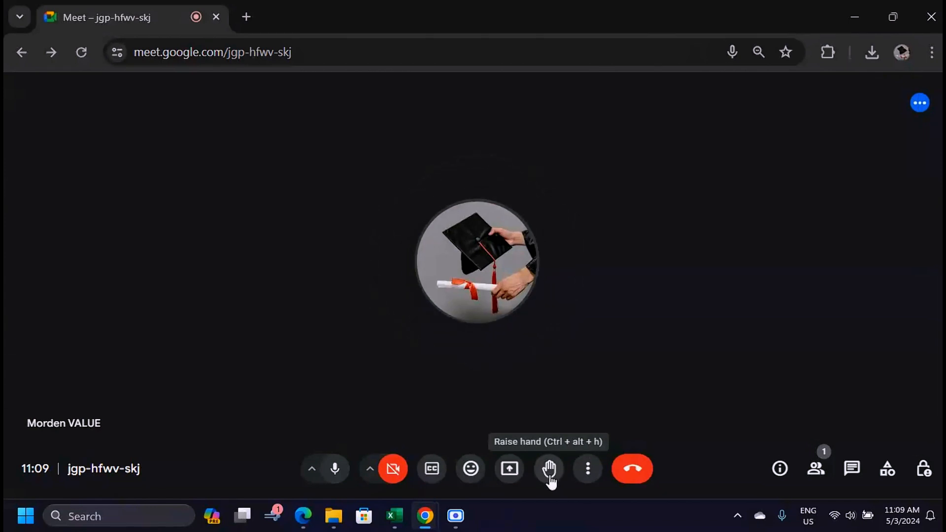
left_click(548, 468)
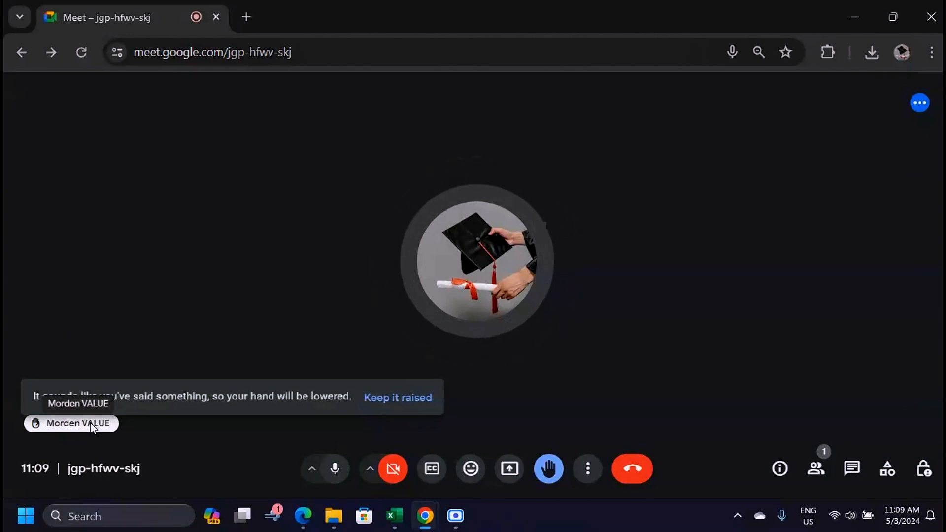
left_click(548, 469)
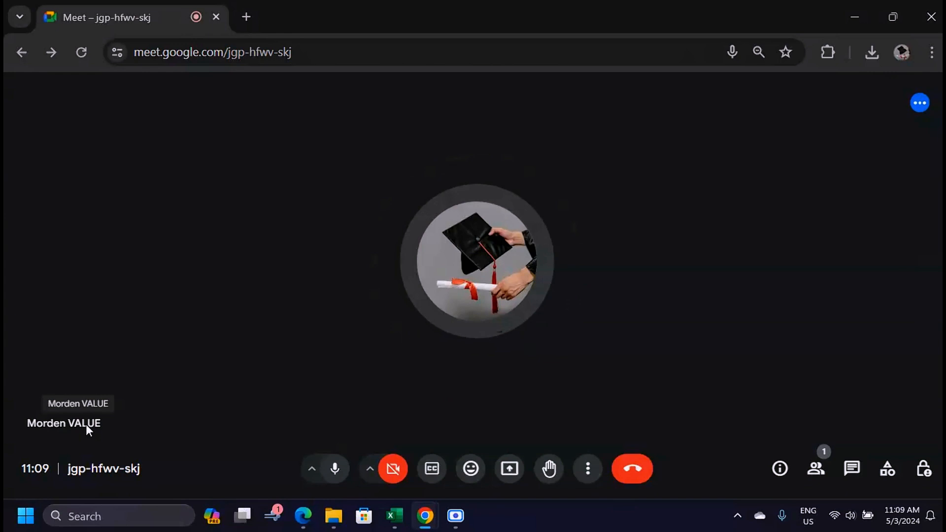
left_click(548, 469)
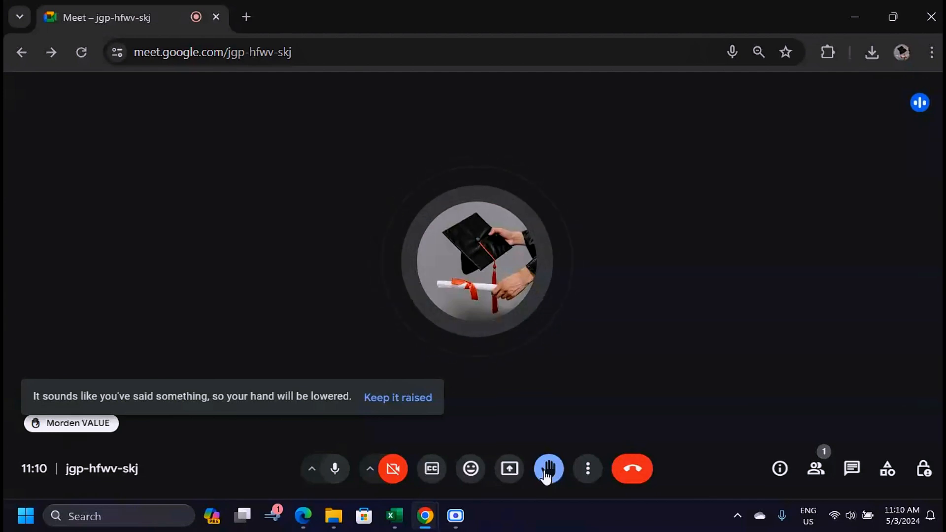
left_click(548, 469)
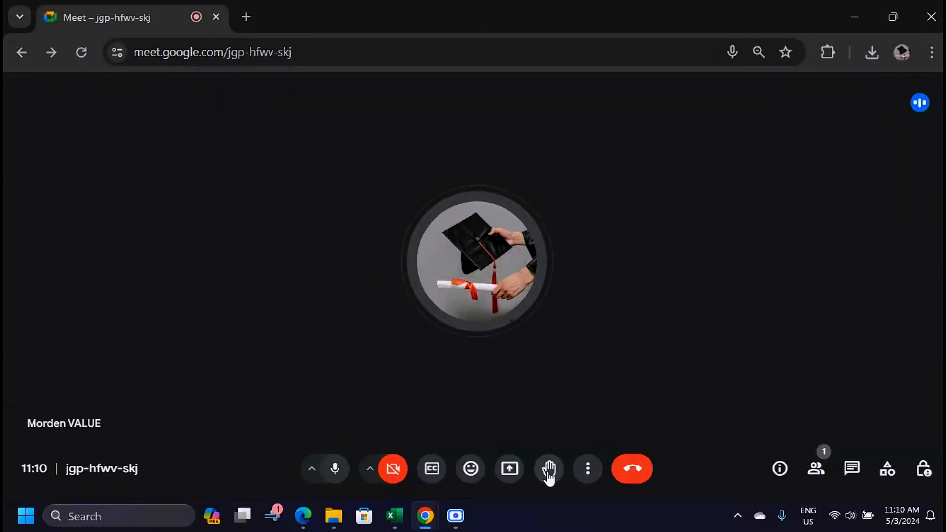
mouse_move(548, 469)
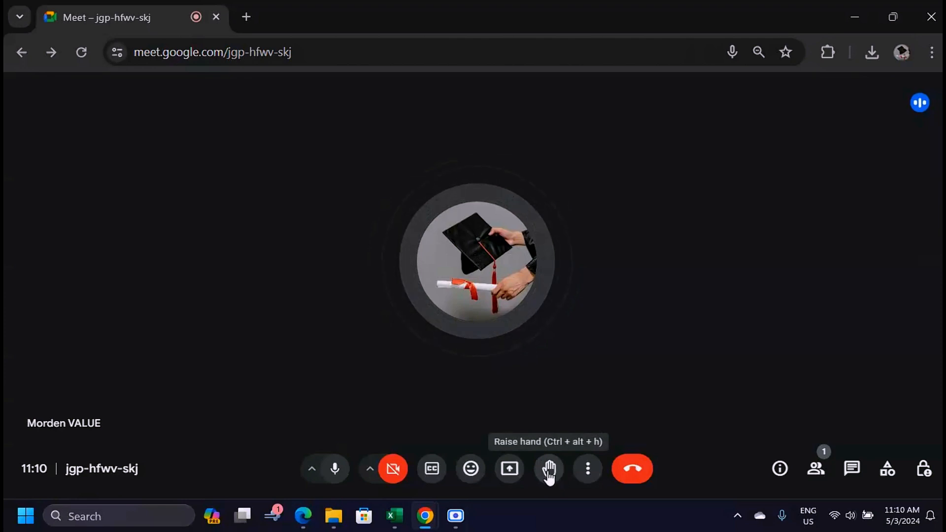